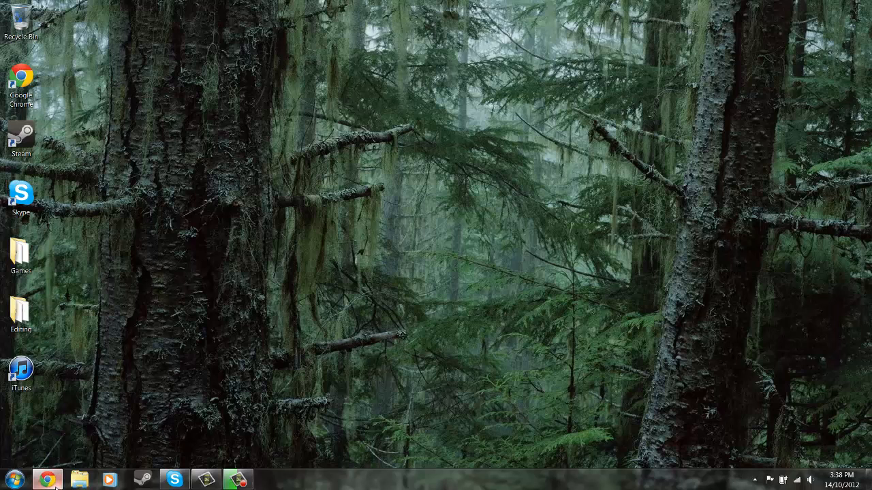
Bring up Chrome showing the MotionJoy PS3 controller driver download page
left_click(46, 480)
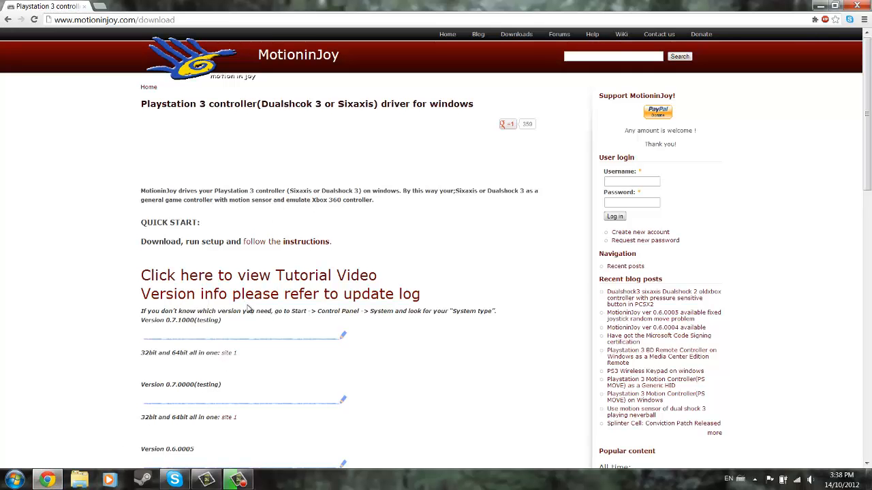
mouse_move(251, 305)
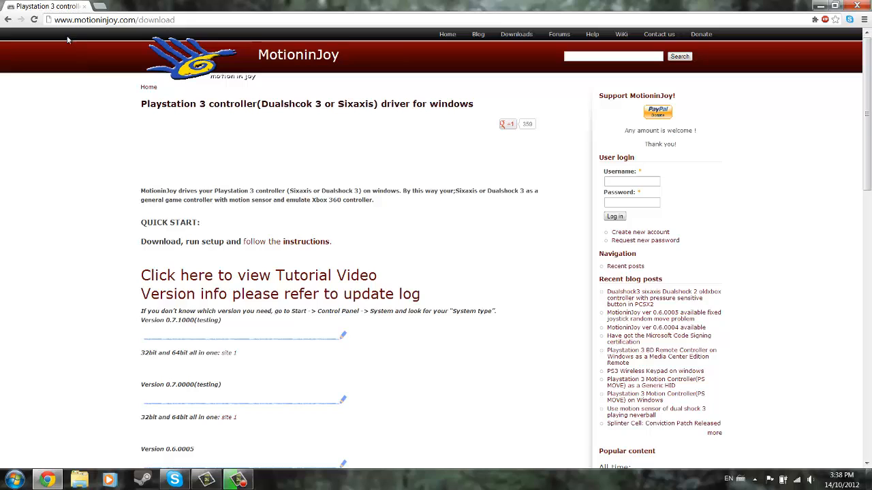
mouse_move(515, 34)
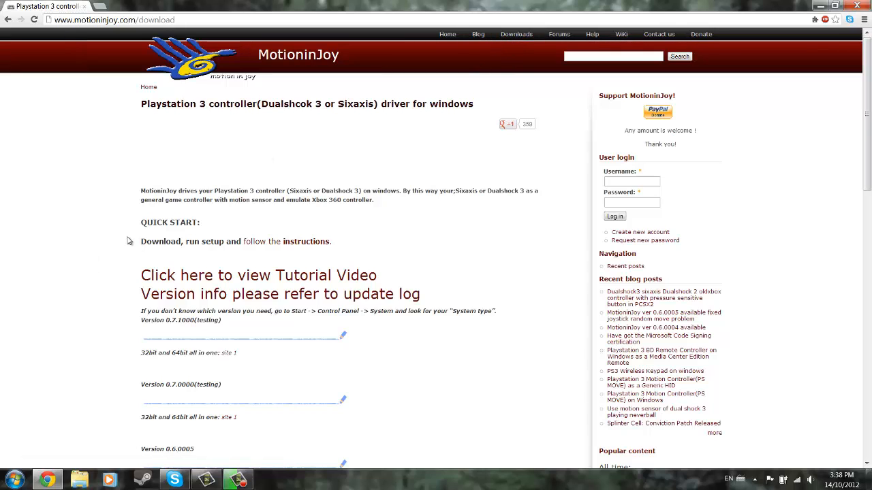
mouse_move(138, 331)
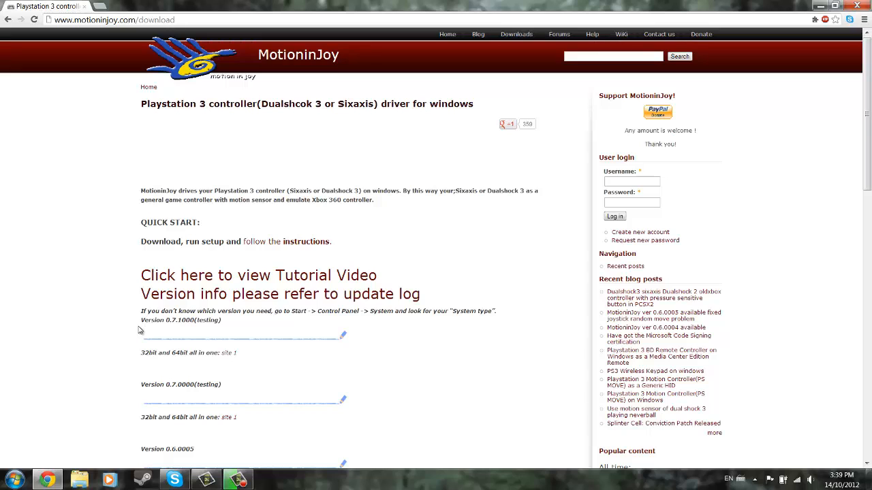
mouse_move(259, 281)
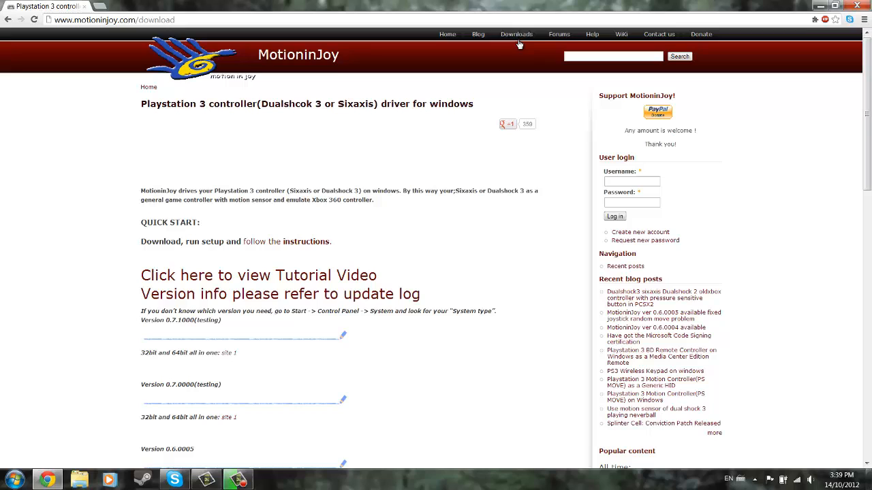
mouse_move(226, 462)
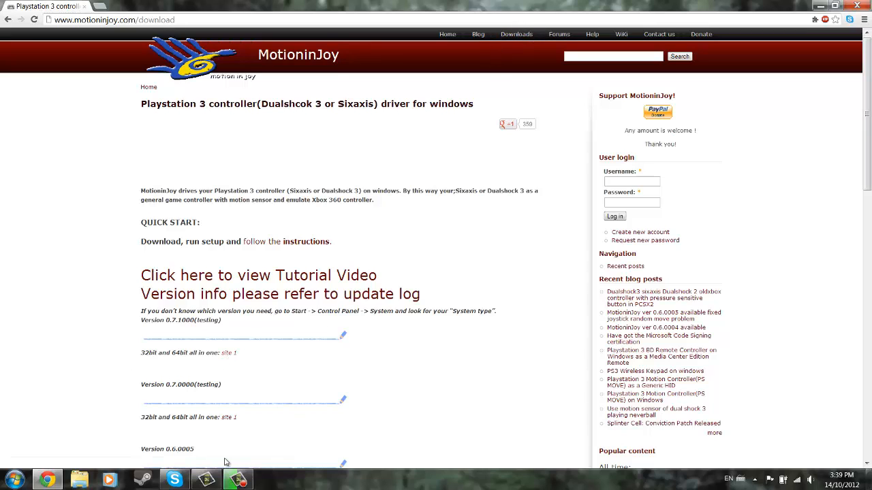
mouse_move(436, 381)
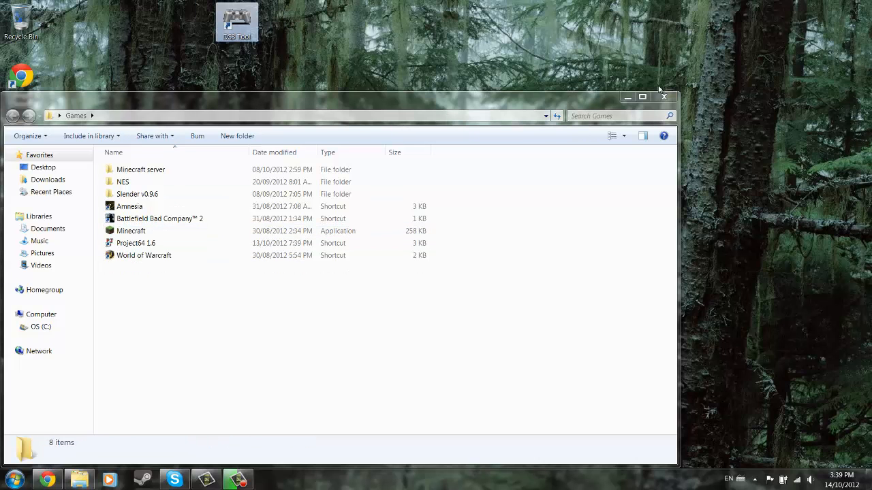
Close the Games folder window and select the DS3 Tool shortcut on the desktop
left_click(664, 97)
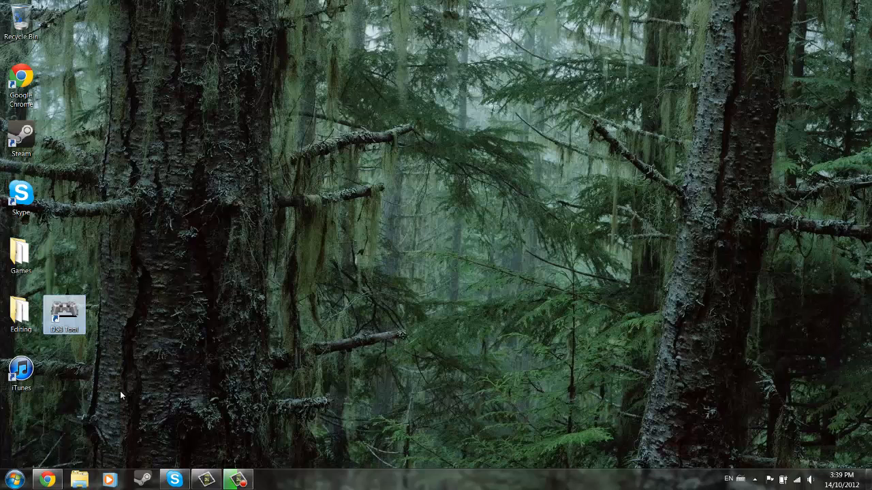
left_click(757, 477)
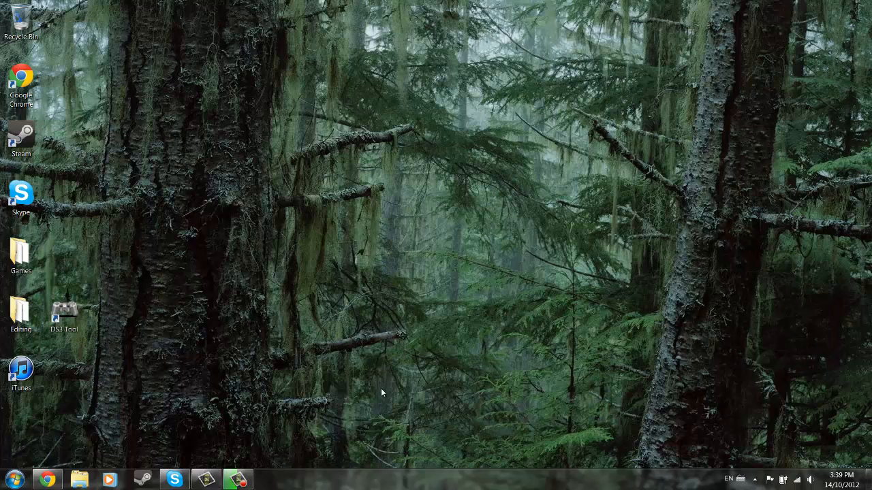
left_click(11, 479)
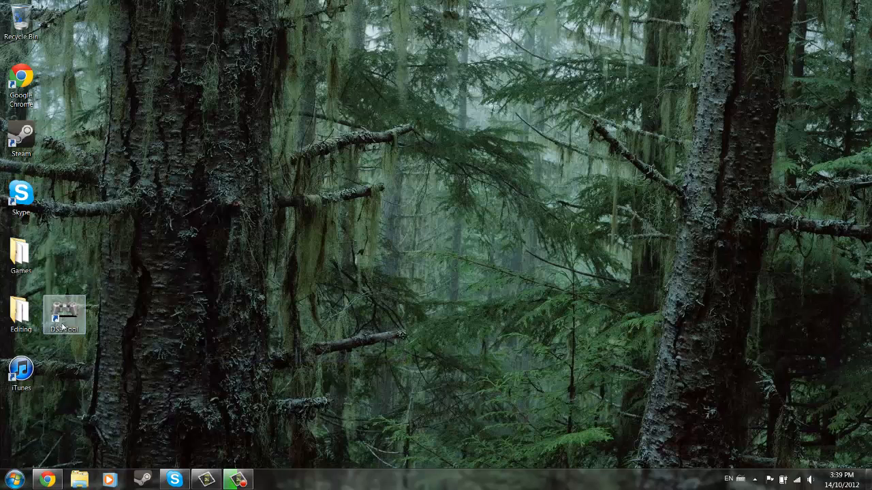
Reach Devices and Printers via Control Panel > Hardware and Sound to see the PLAYSTATION(R)3 Controller
left_click(11, 482)
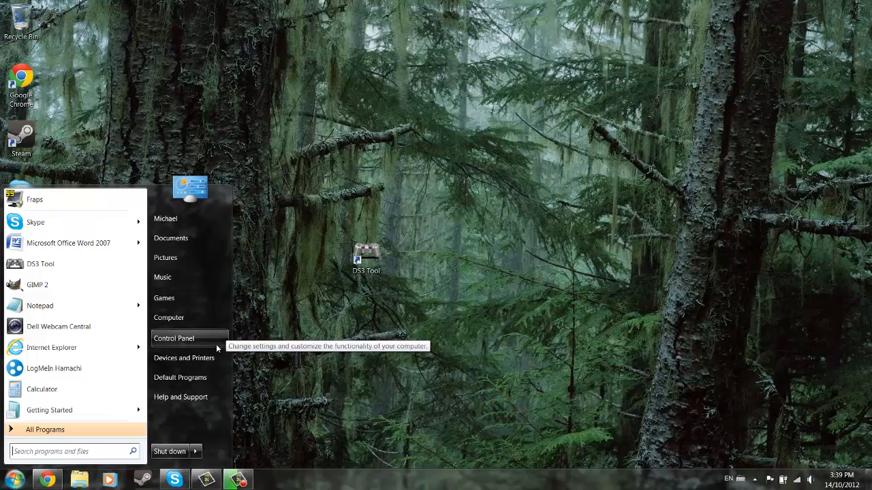
mouse_move(206, 342)
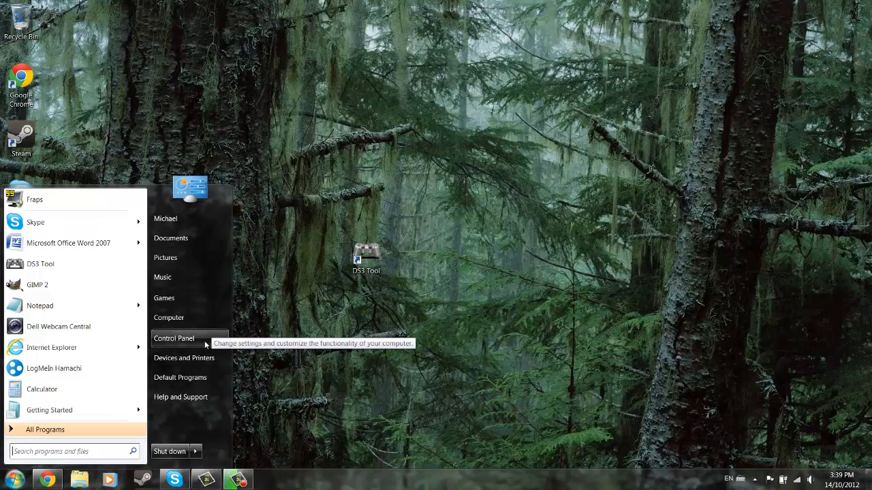
mouse_move(170, 338)
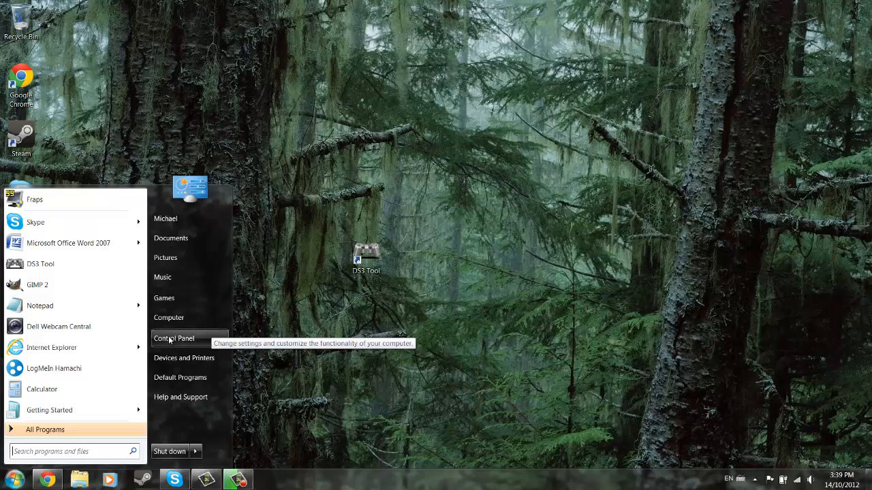
left_click(174, 338)
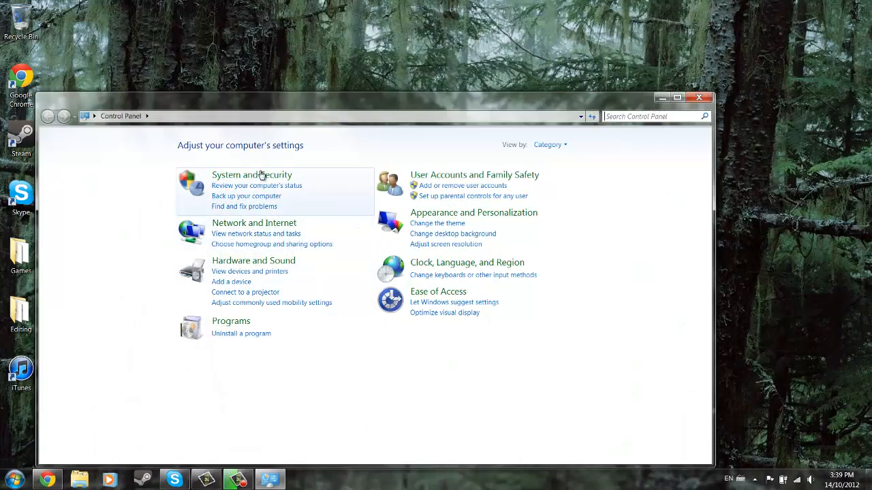
left_click(253, 262)
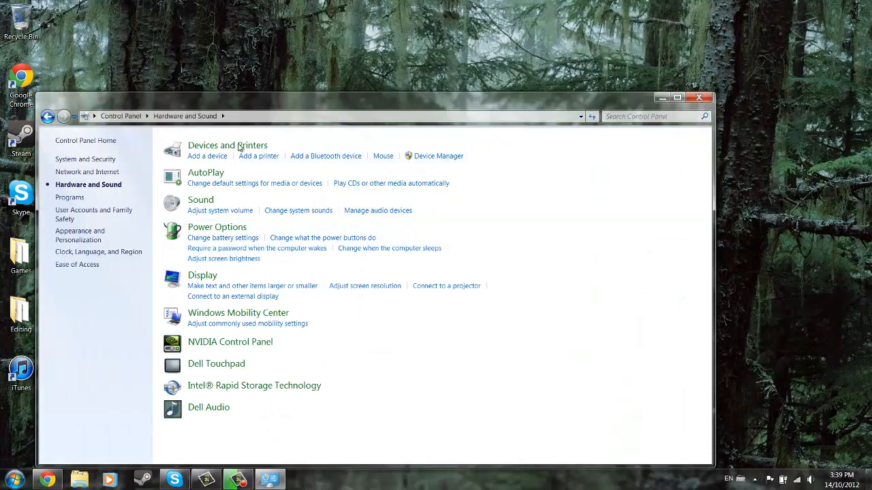
left_click(228, 145)
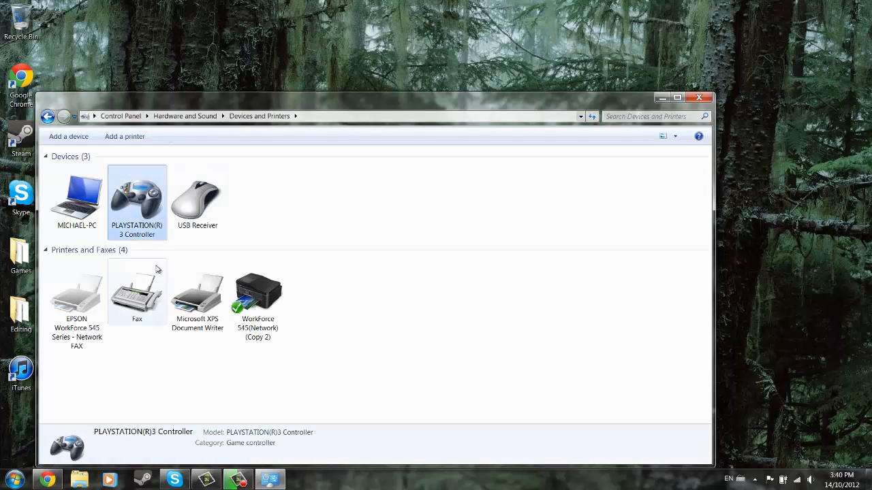
mouse_move(143, 199)
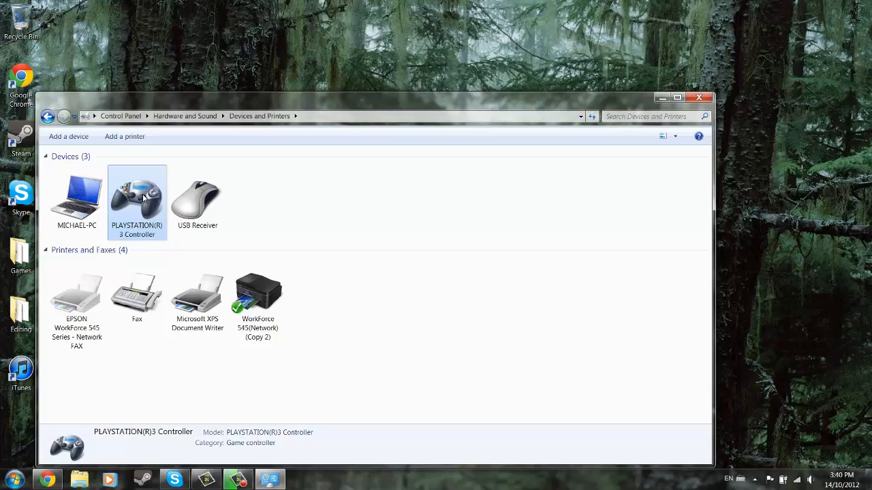
mouse_move(139, 224)
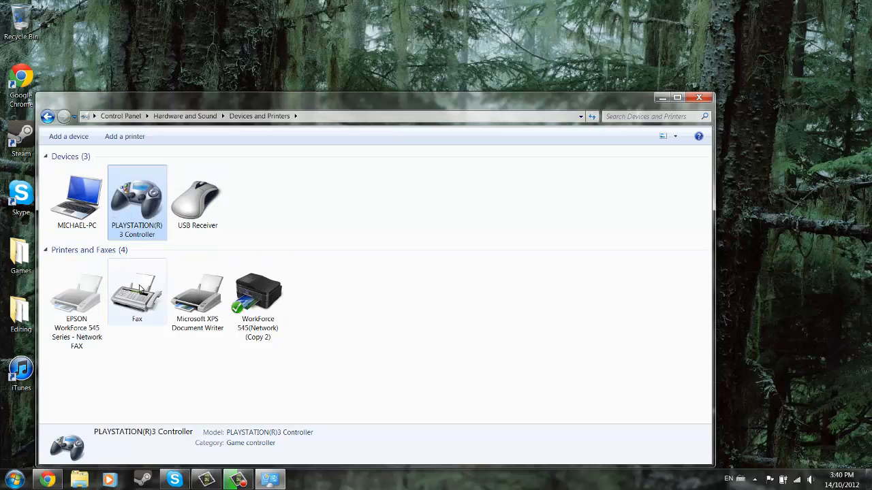
mouse_move(139, 291)
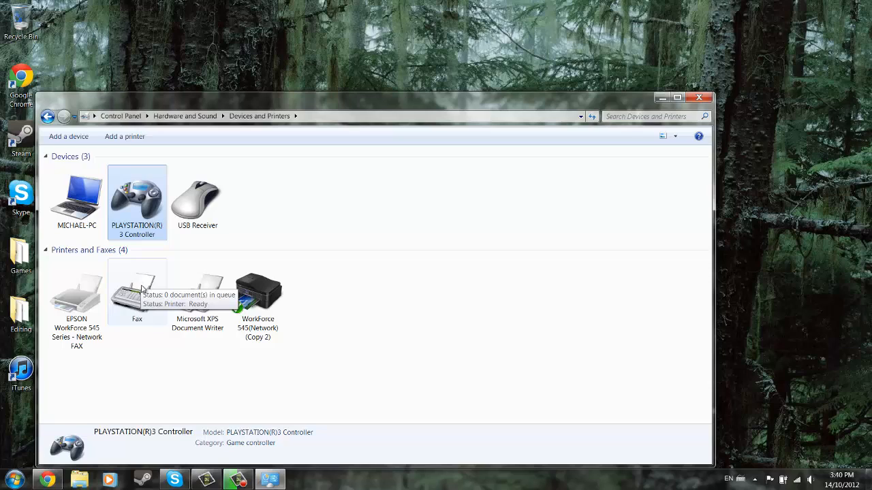
mouse_move(212, 189)
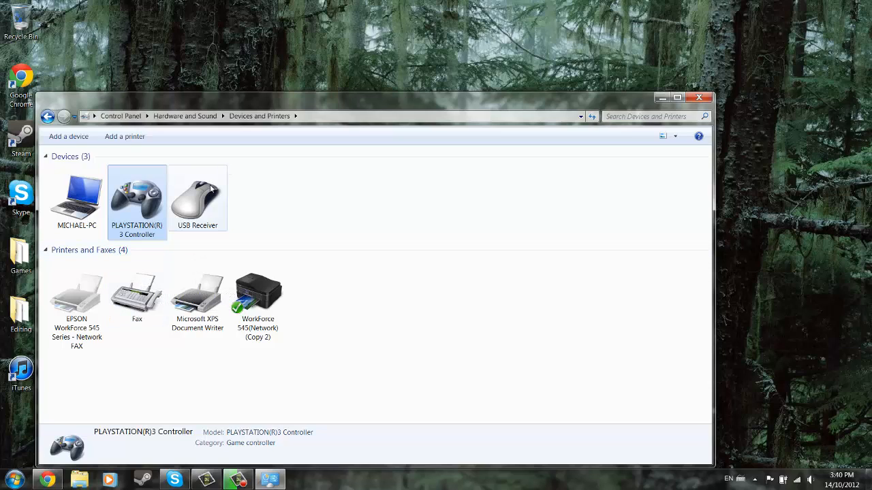
mouse_move(221, 179)
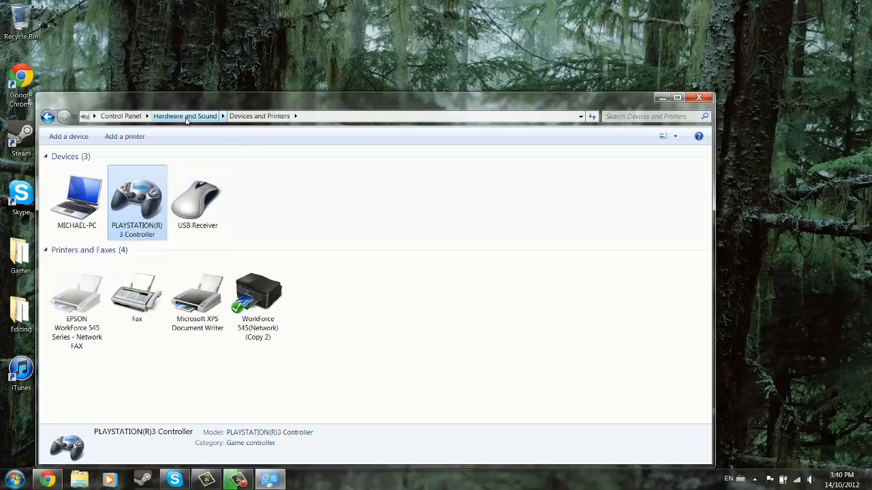
Check Device Manager from Hardware and Sound, then close it and Control Panel
left_click(186, 115)
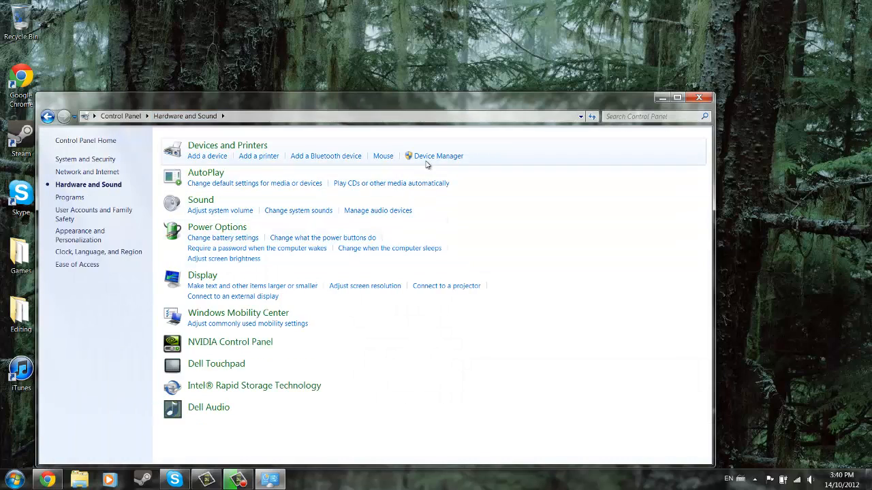
left_click(437, 155)
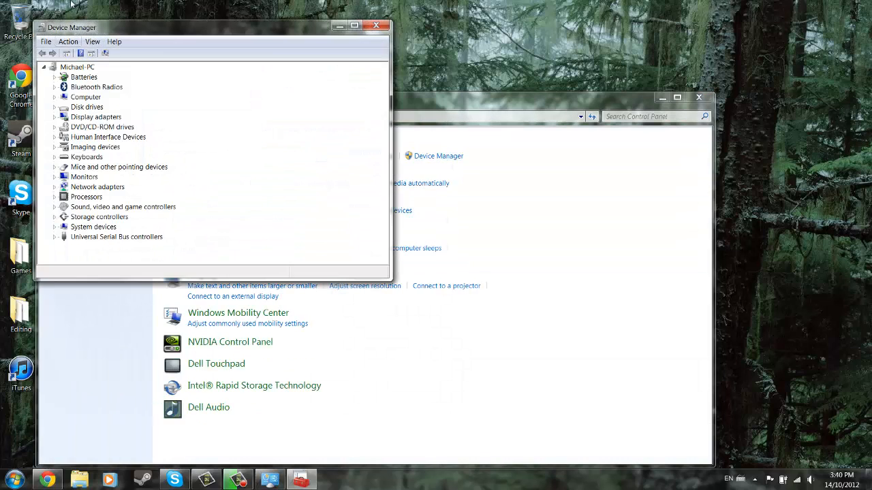
left_click(55, 136)
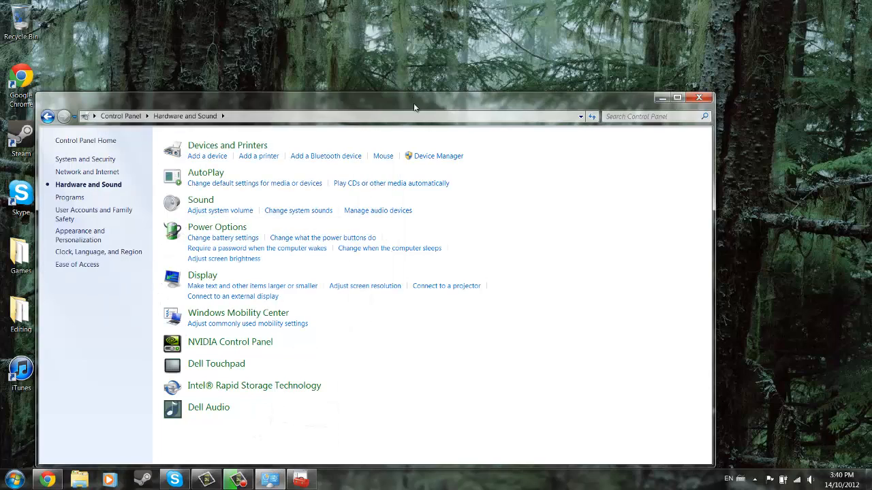
left_click(700, 97)
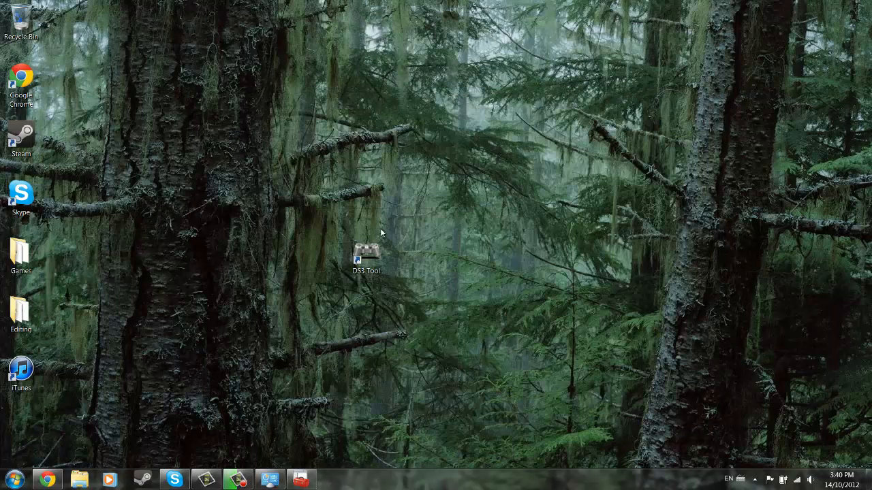
Launch DS3 Tool, go to its Driver Manager page and centre the window
left_click(365, 255)
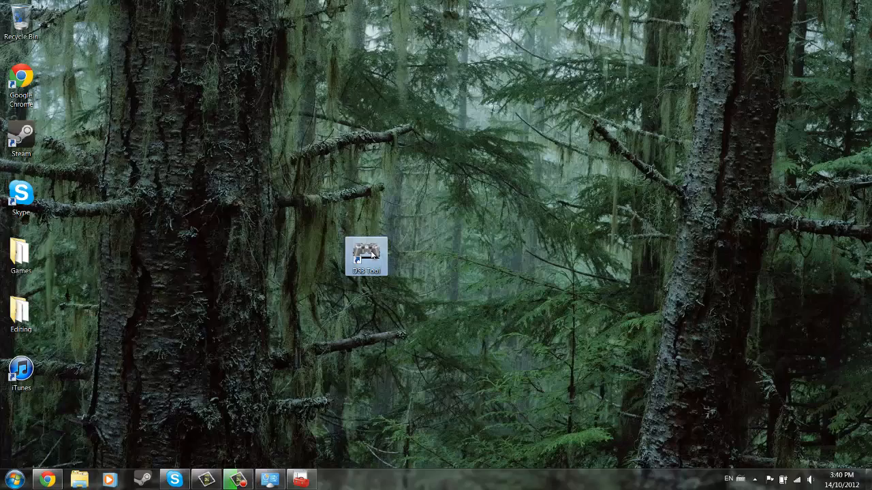
double_click(365, 256)
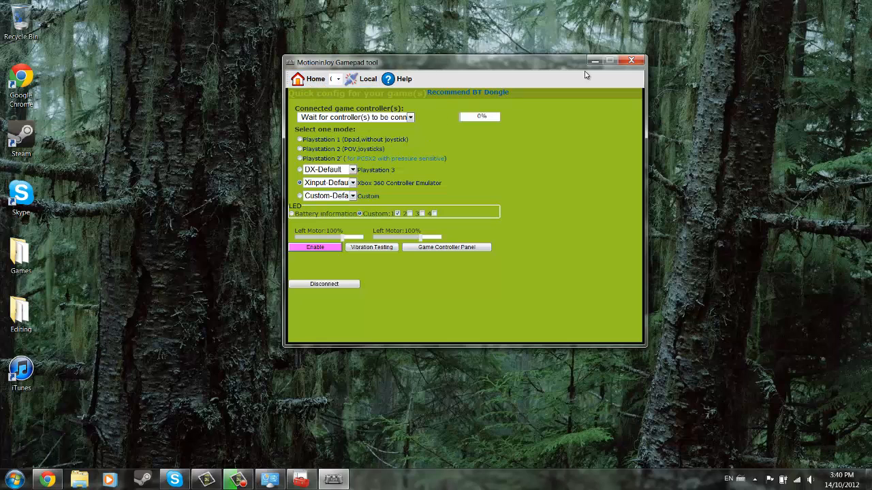
mouse_move(313, 79)
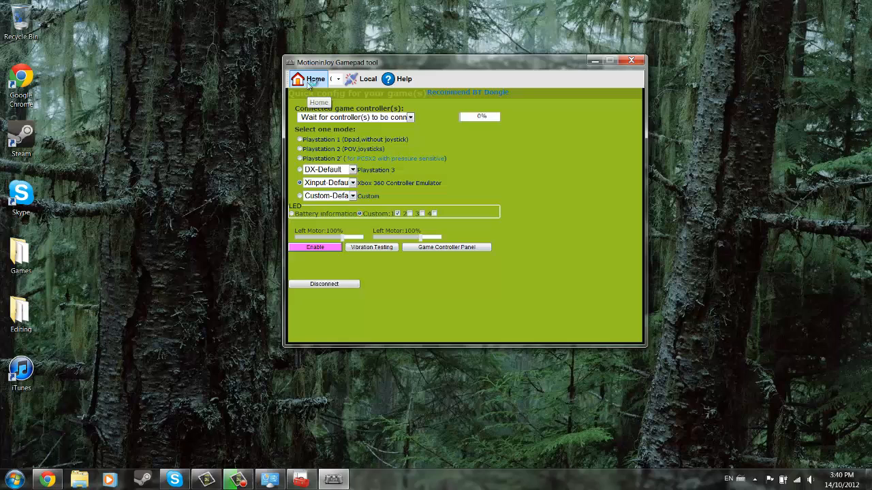
left_click(314, 78)
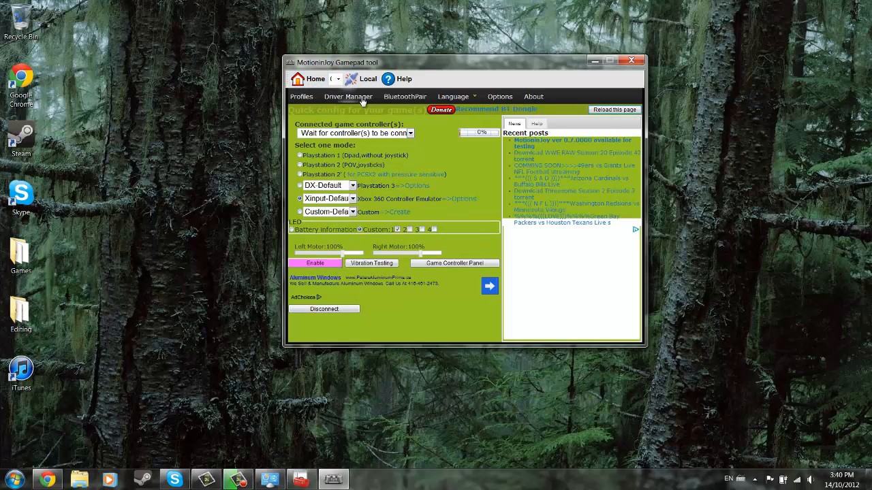
left_click(631, 60)
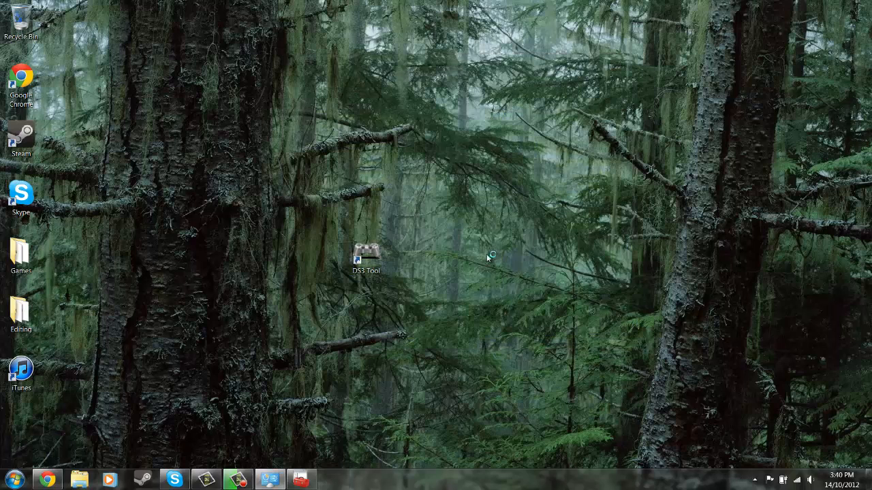
double_click(365, 255)
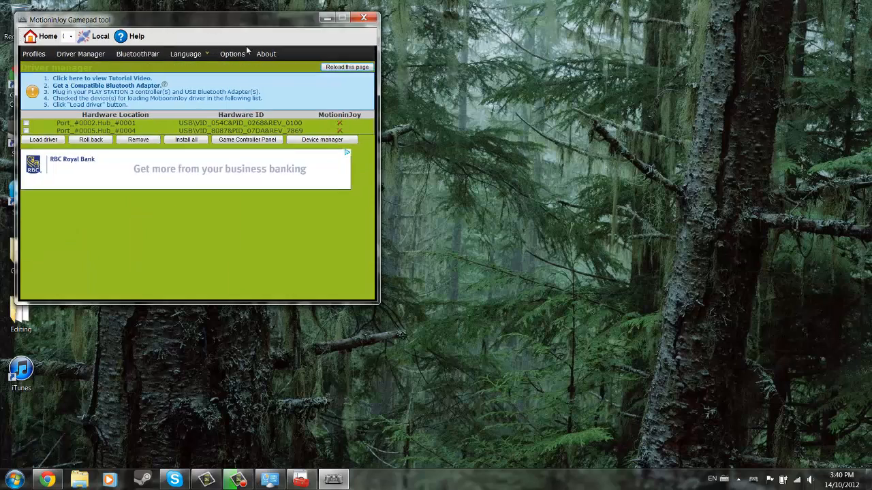
left_click_drag(197, 19, 481, 69)
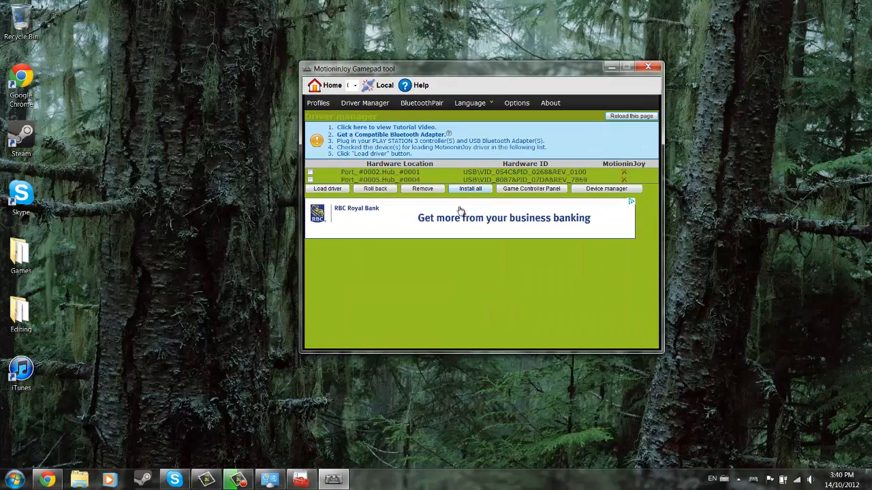
Tick the first USB hardware port in the list for driver loading
left_click(402, 180)
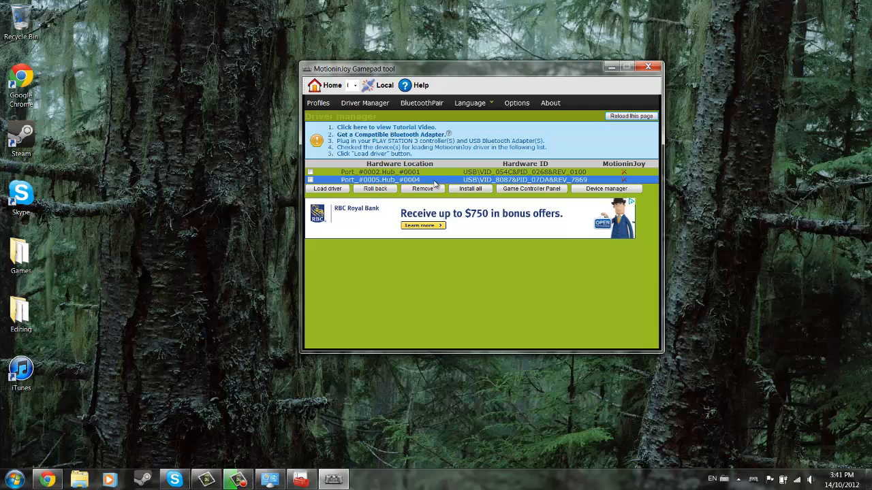
left_click(401, 171)
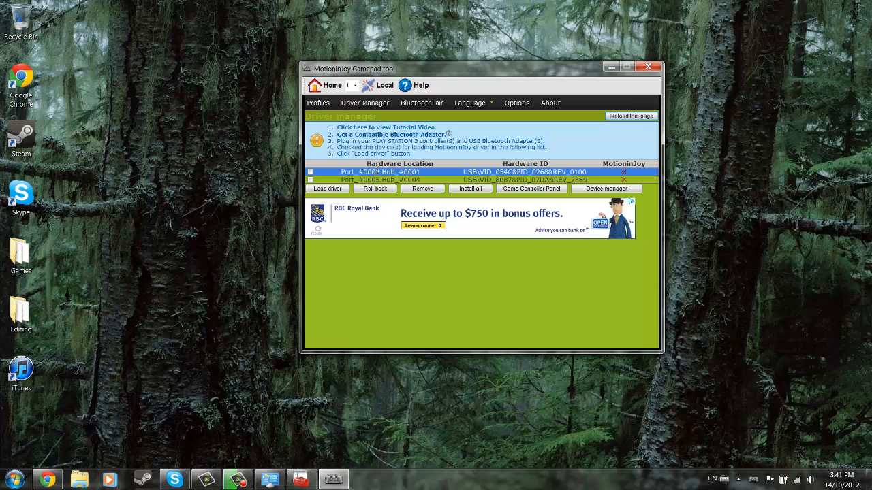
left_click(310, 171)
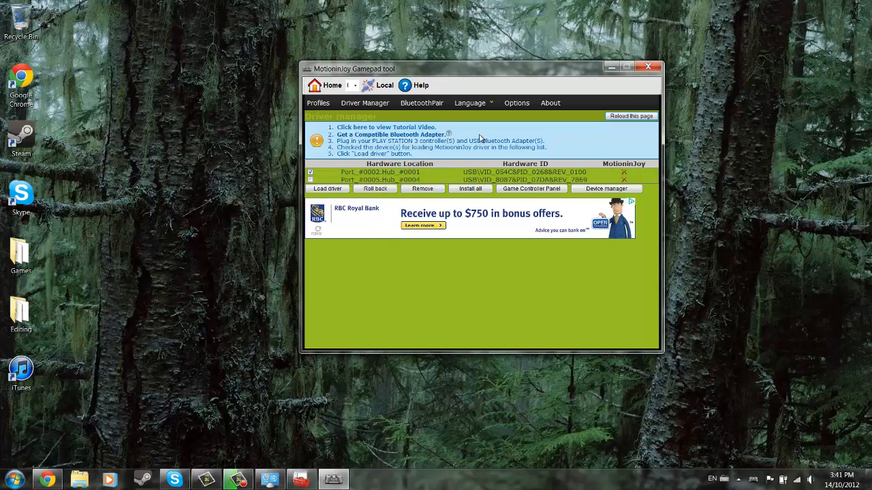
mouse_move(430, 195)
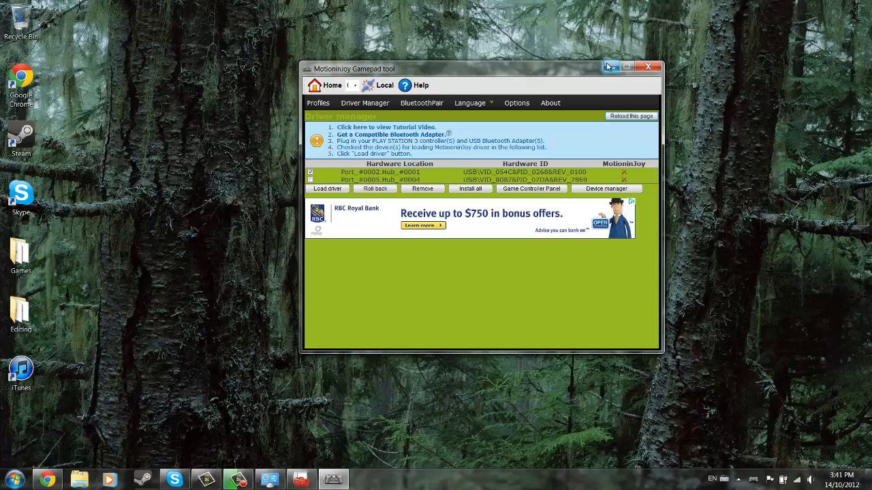
In Device Manager, update the HID-compliant game controller driver and dismiss the success message
left_click(606, 188)
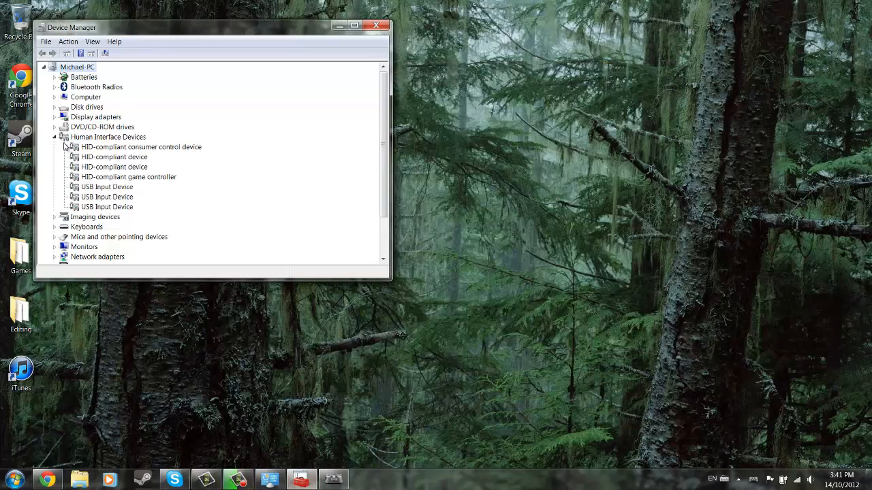
left_click_drag(211, 27, 423, 53)
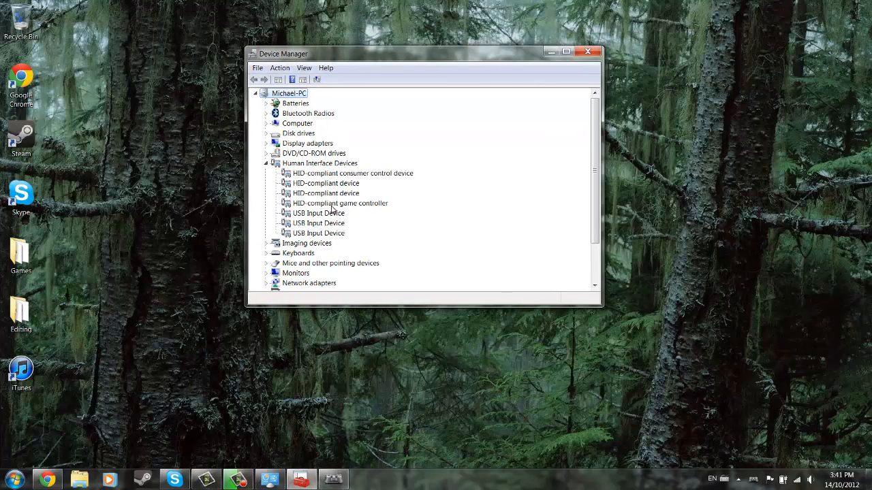
right_click(341, 203)
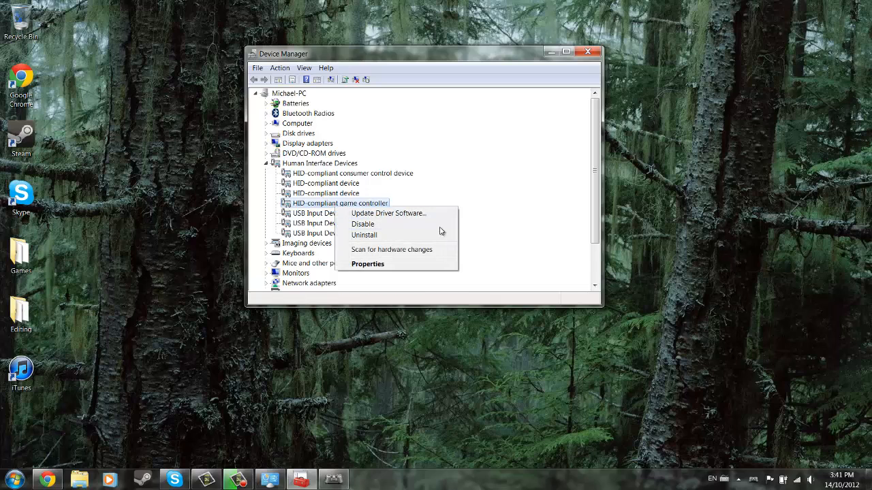
left_click(388, 213)
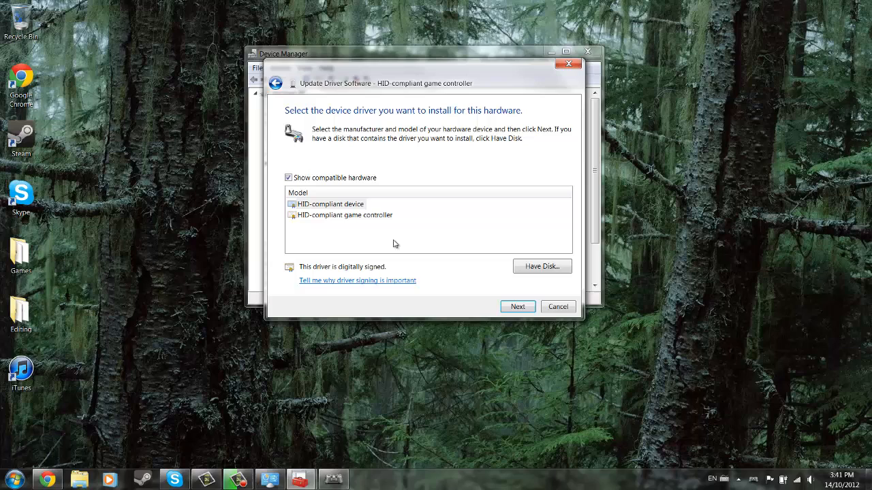
mouse_move(316, 216)
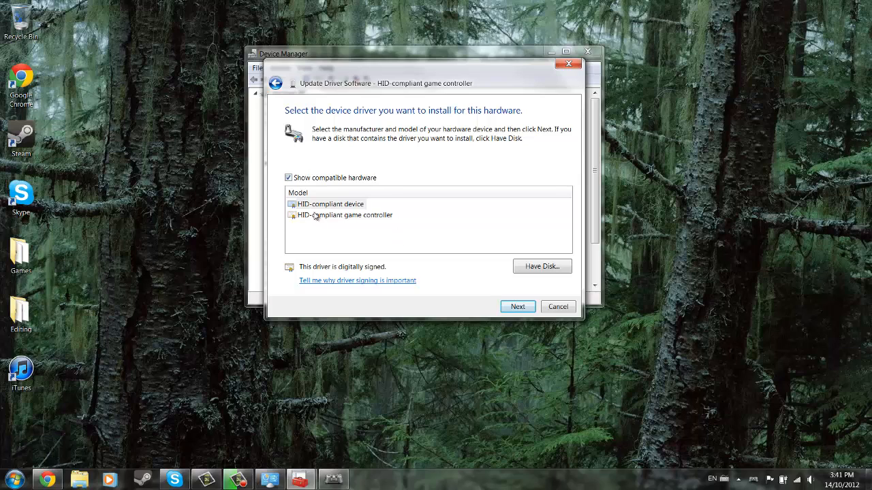
left_click(518, 307)
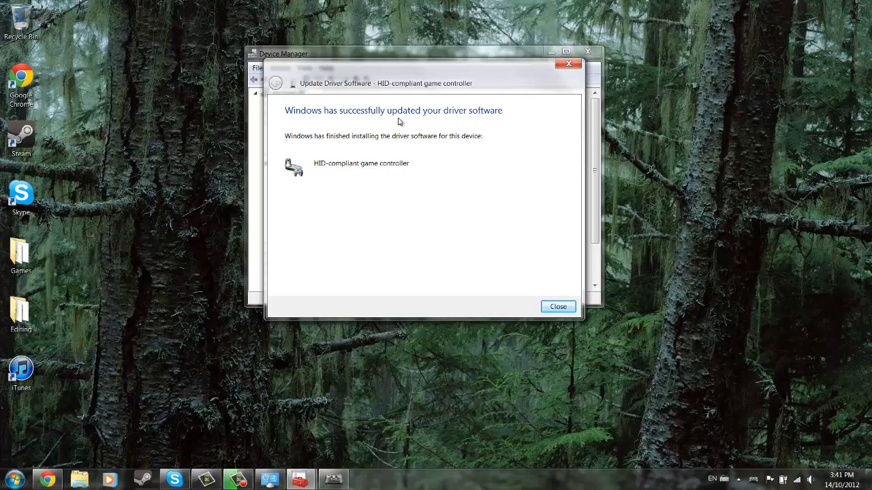
left_click(558, 306)
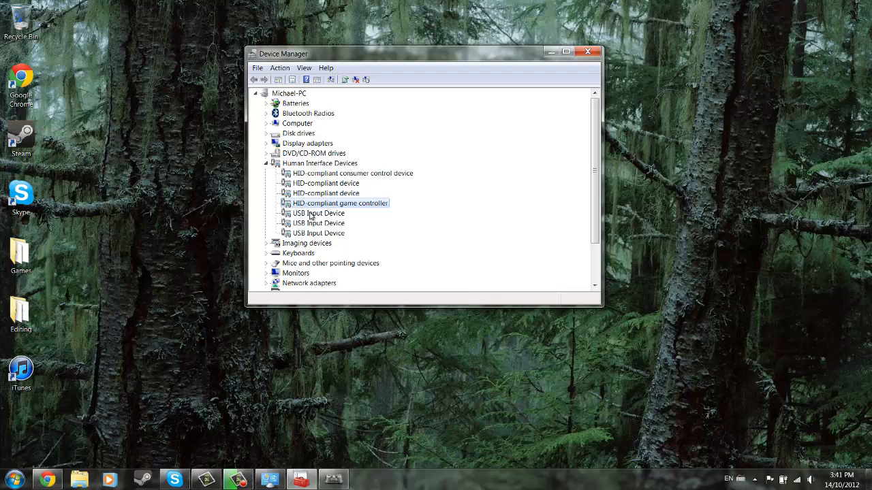
mouse_move(306, 145)
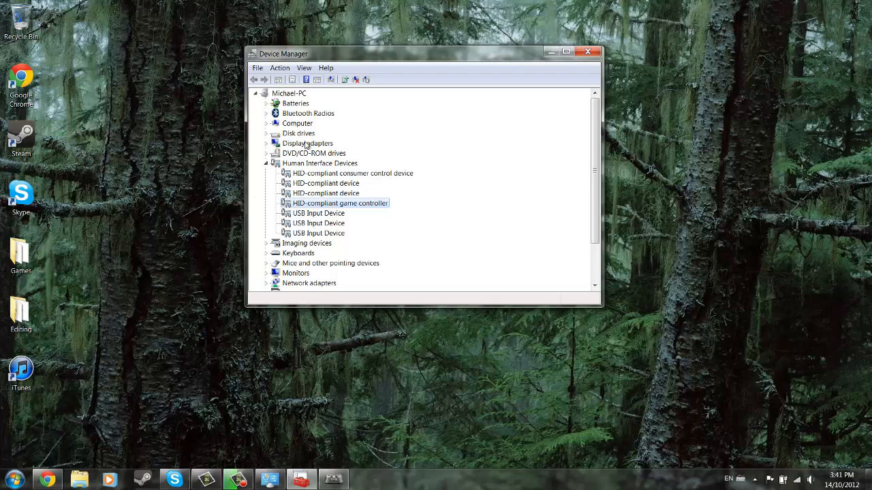
mouse_move(357, 220)
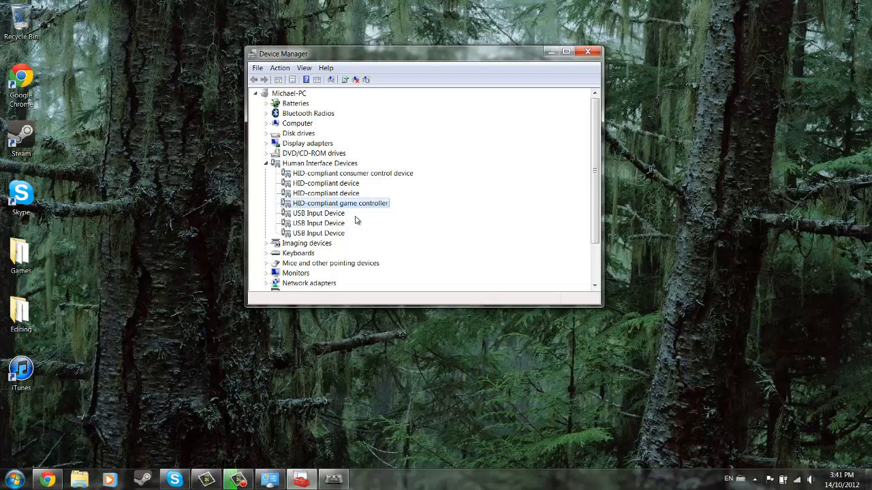
mouse_move(308, 212)
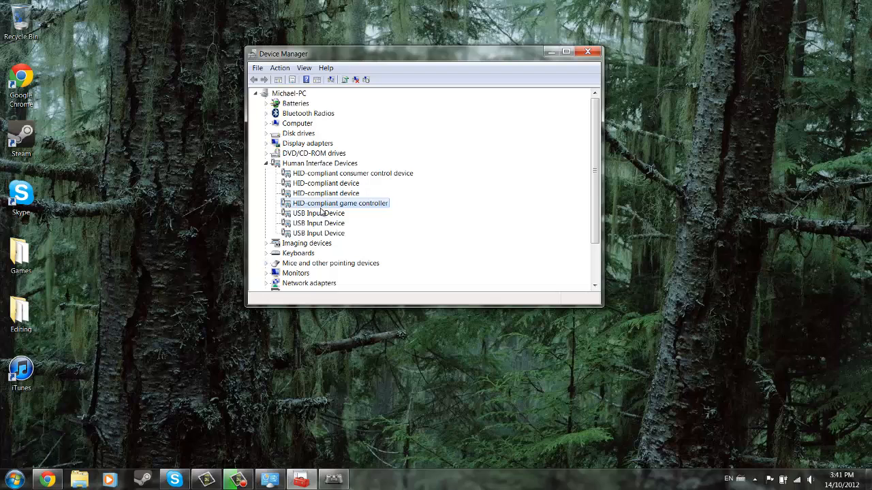
mouse_move(330, 204)
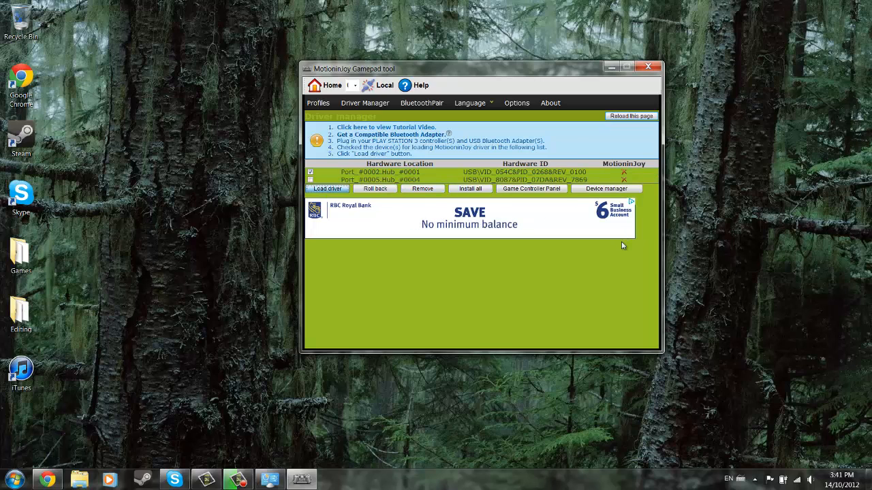
Load the MotionJoy driver for the ticked port, allowing the unverified driver, until the log reports completion
left_click(325, 188)
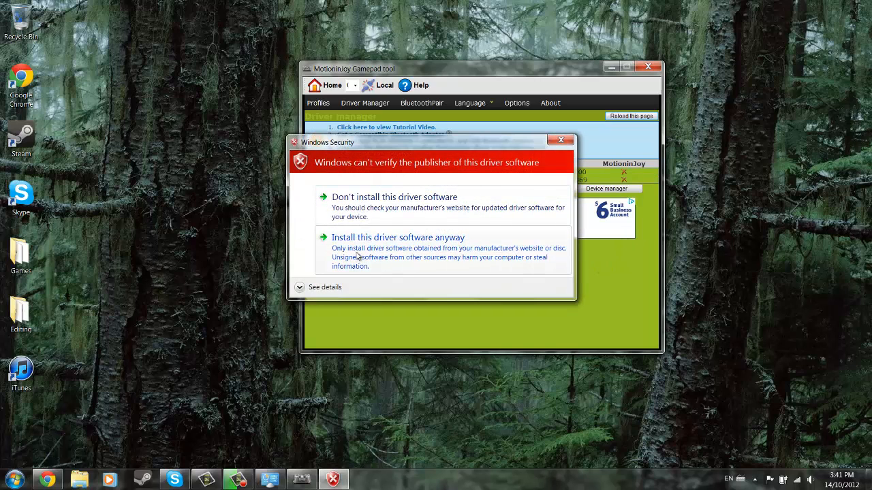
left_click(398, 238)
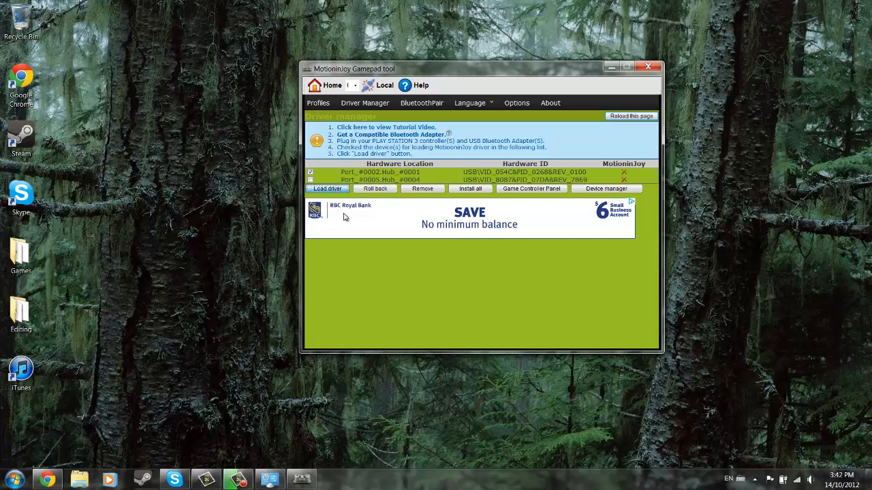
left_click(327, 188)
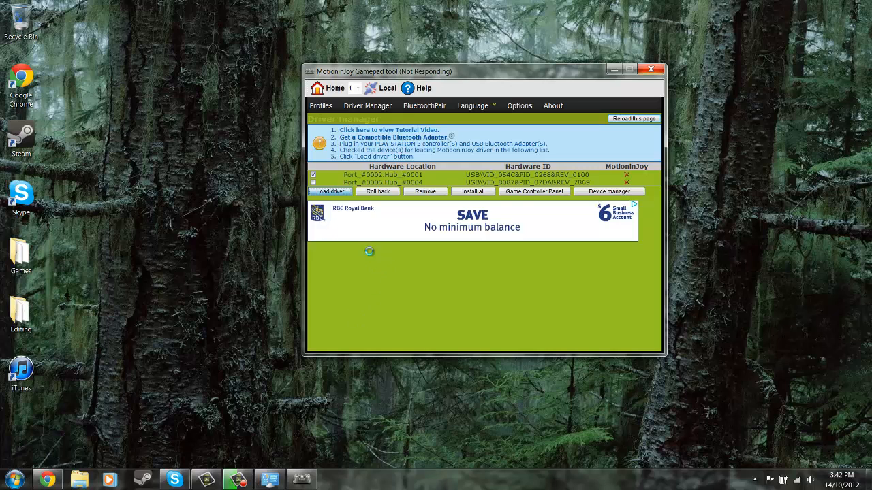
left_click(329, 190)
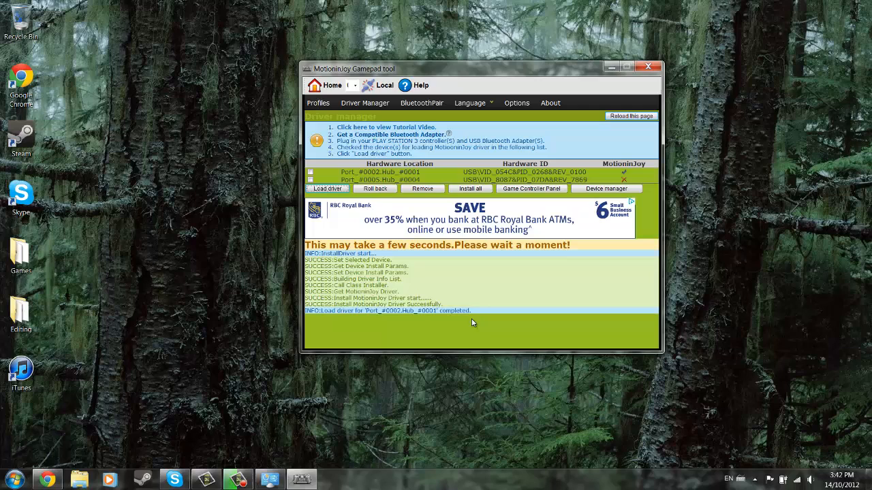
mouse_move(472, 318)
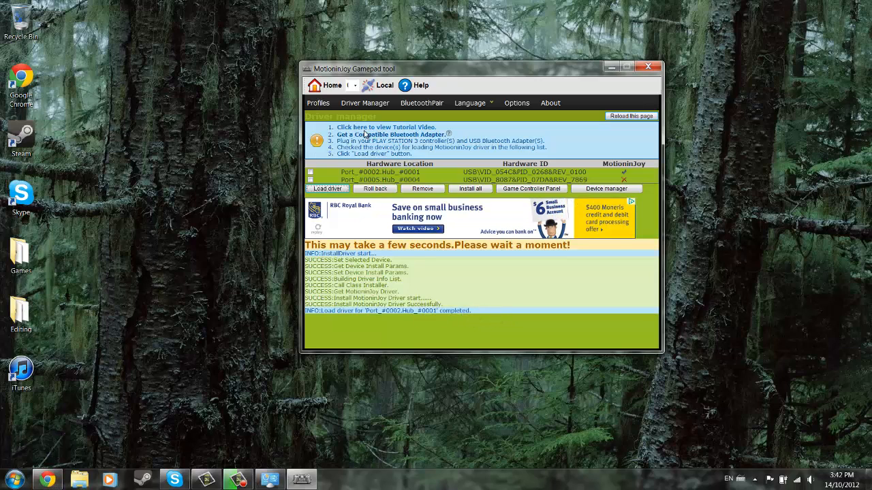
mouse_move(338, 206)
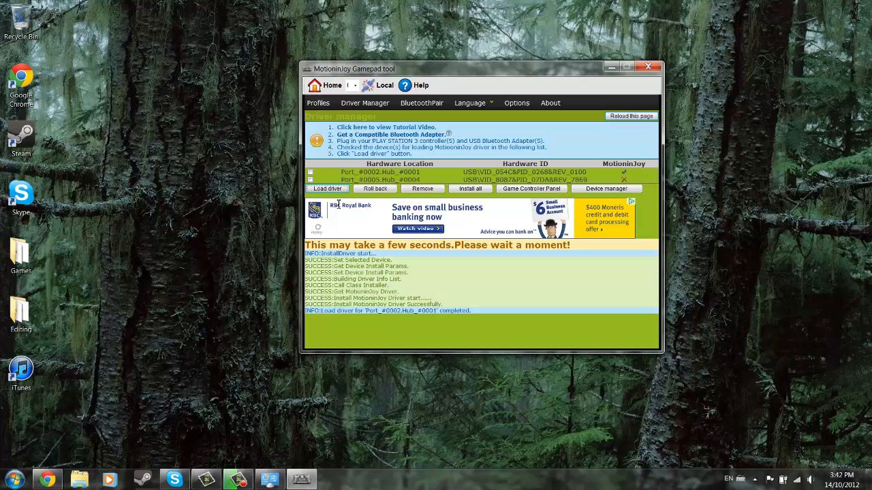
left_click(319, 103)
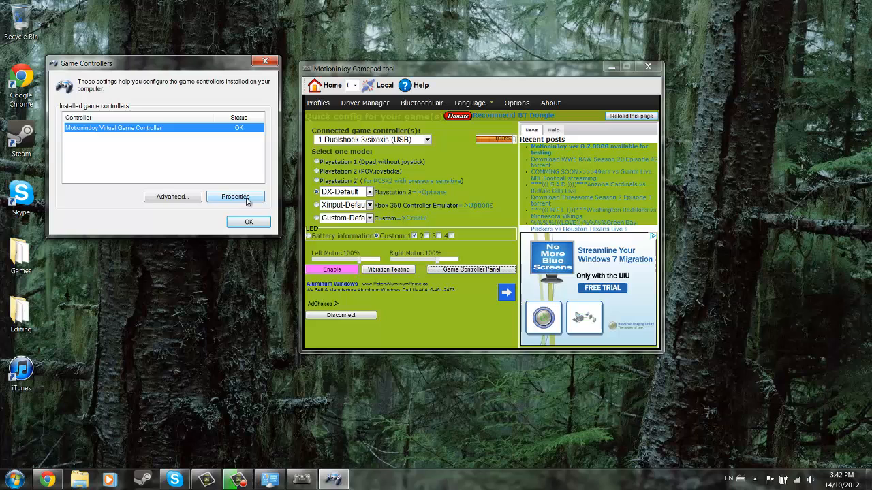
Enable Xbox 360 Controller Emulator on Profiles and confirm it in Game Controllers as Xbox 360 Wireless Receiver
left_click(234, 197)
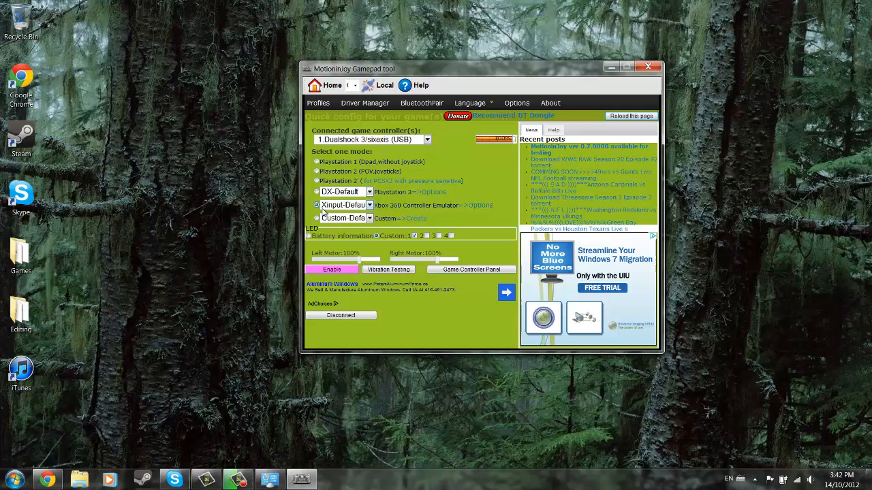
mouse_move(351, 254)
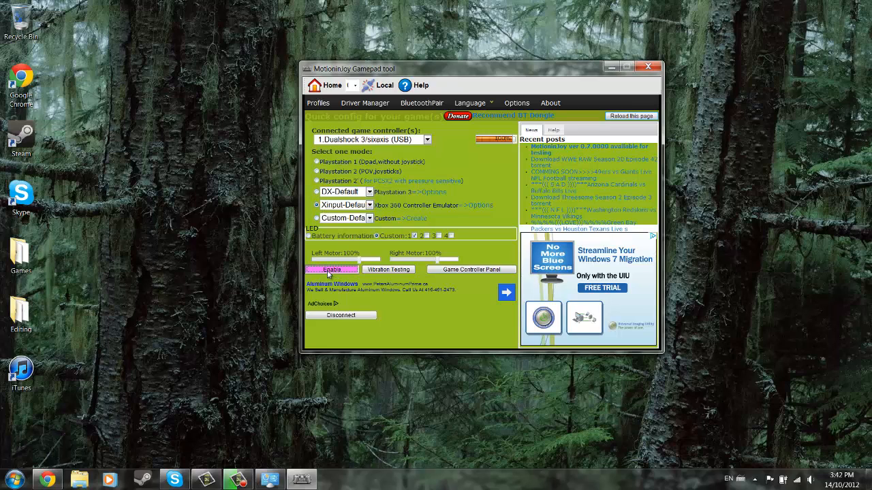
left_click(471, 270)
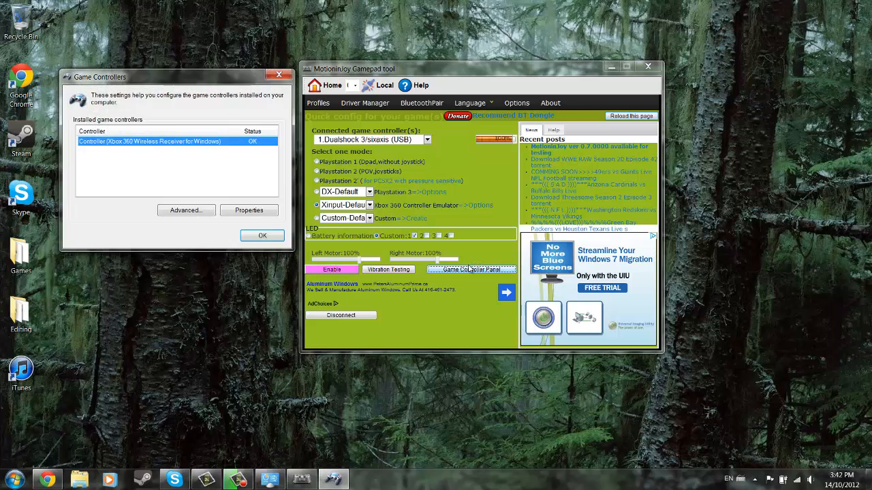
left_click(248, 210)
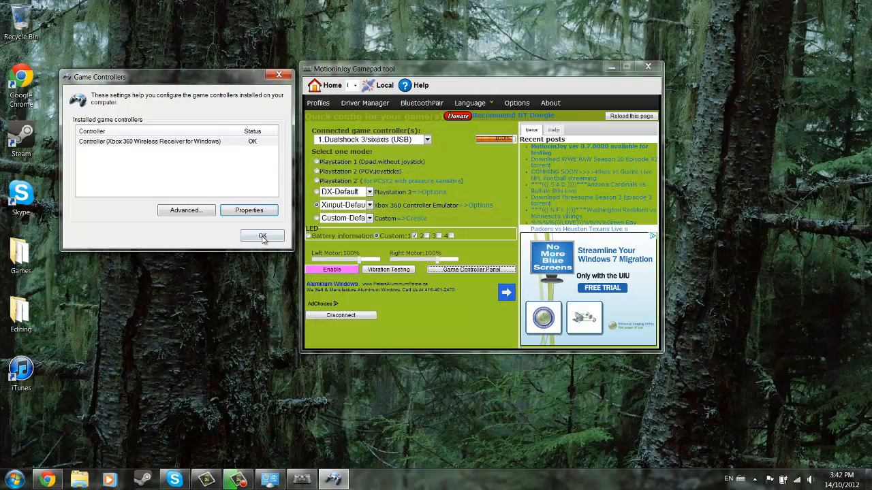
left_click(262, 235)
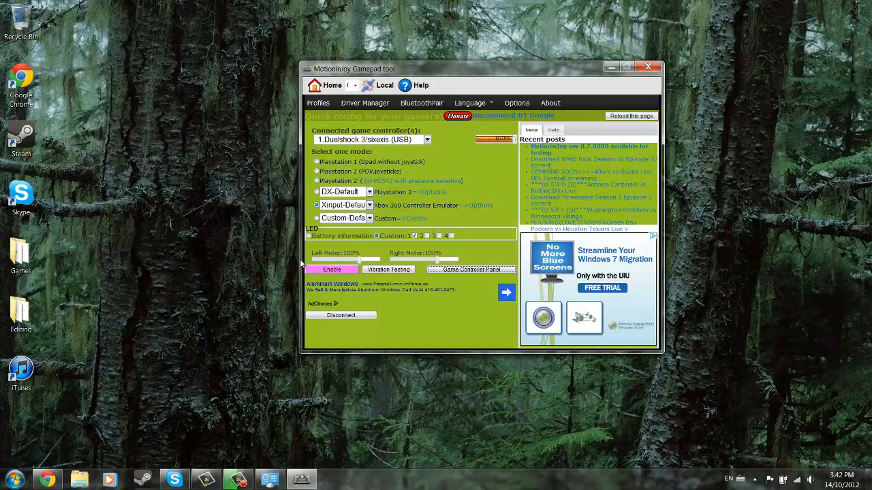
mouse_move(328, 394)
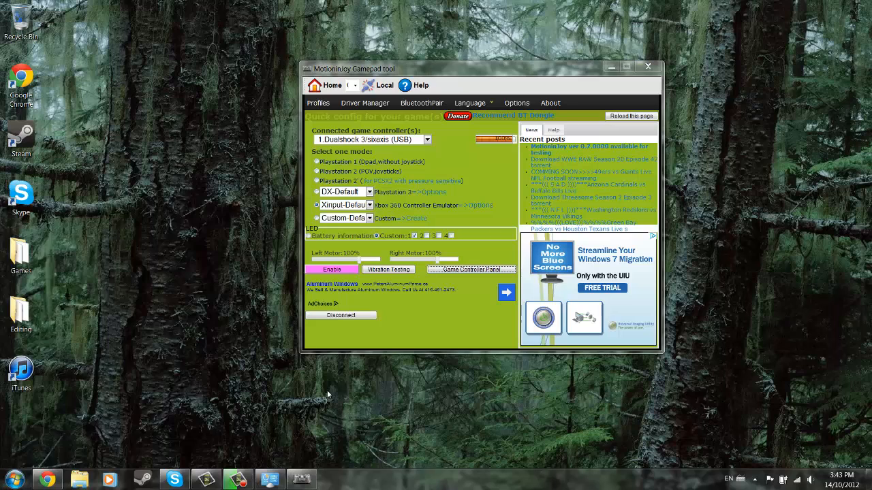
mouse_move(3, 259)
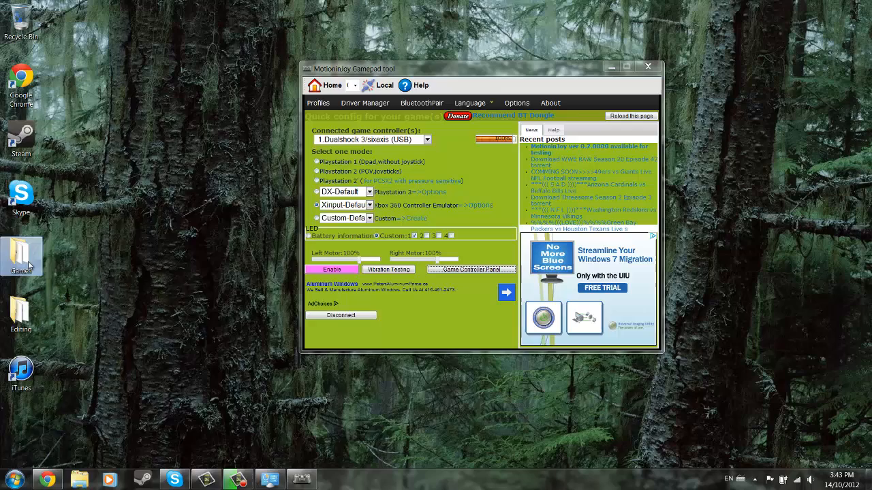
Verify Project64's controller plugin uses the Xbox 360 Wireless Receiver, then close Project64 and the Games folder
double_click(136, 242)
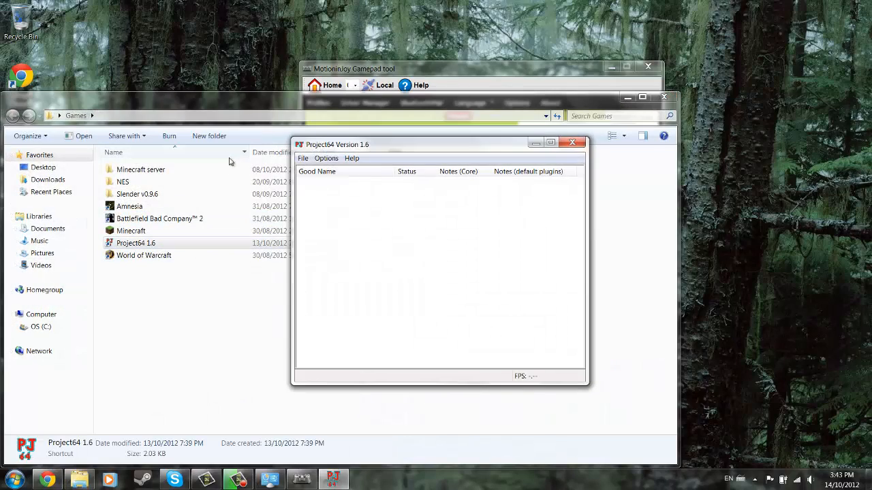
left_click(326, 158)
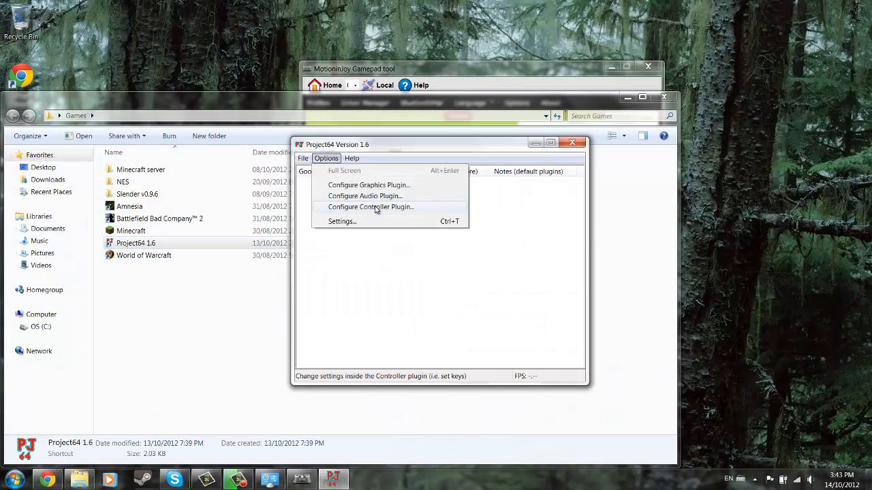
left_click(370, 207)
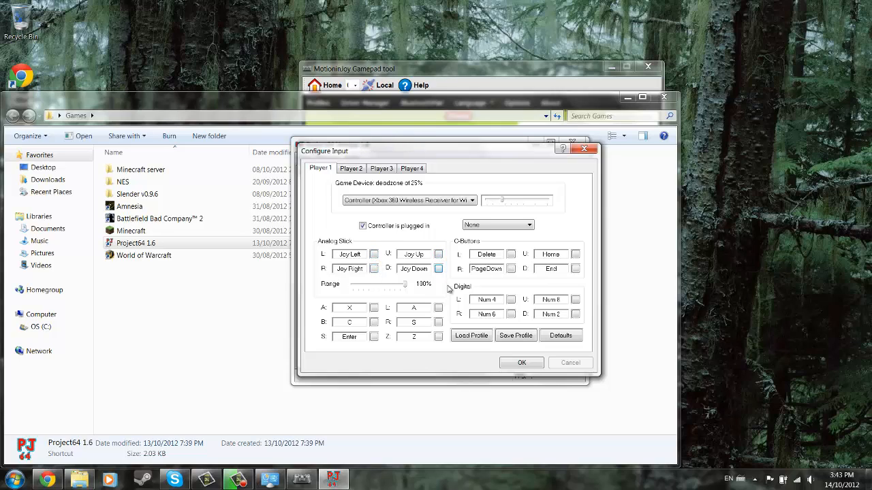
left_click(520, 362)
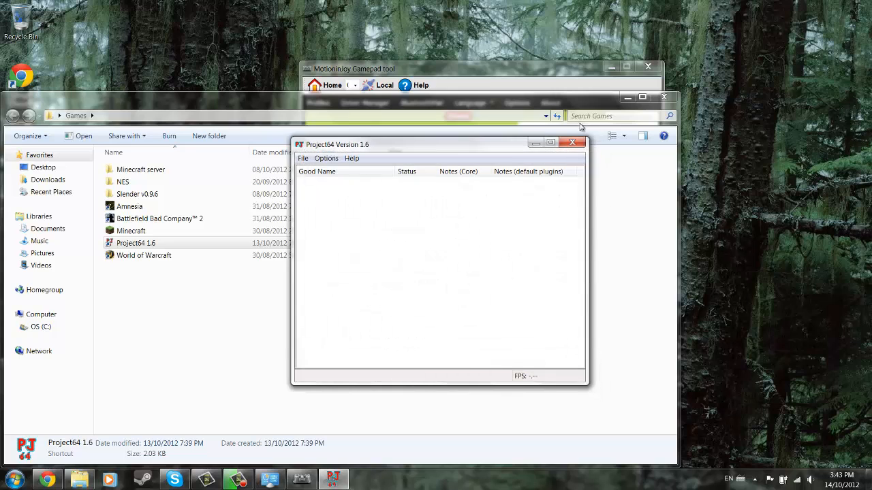
left_click(572, 143)
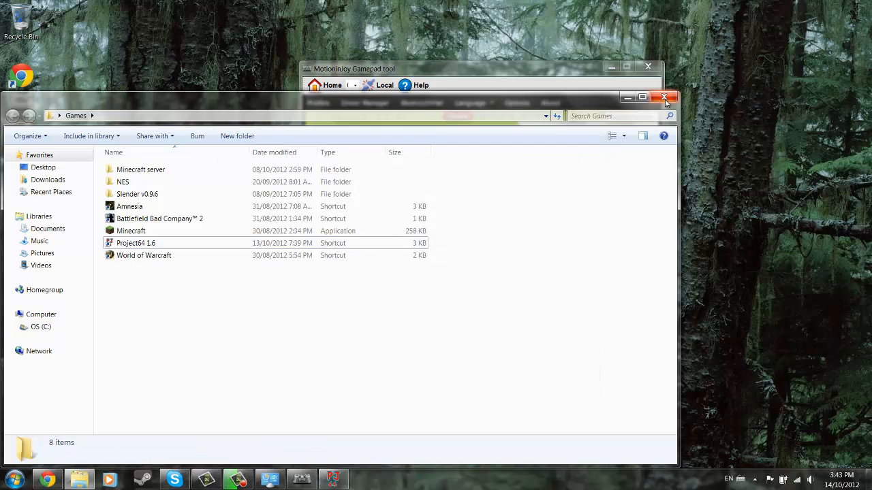
left_click(665, 97)
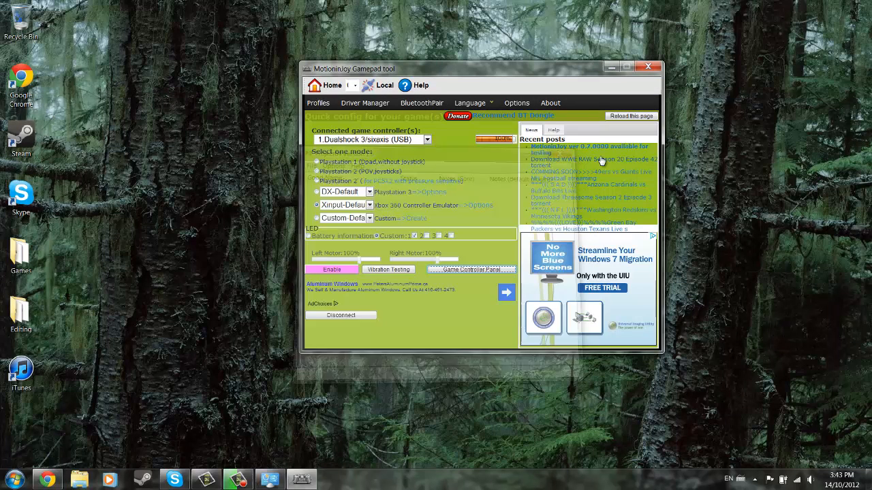